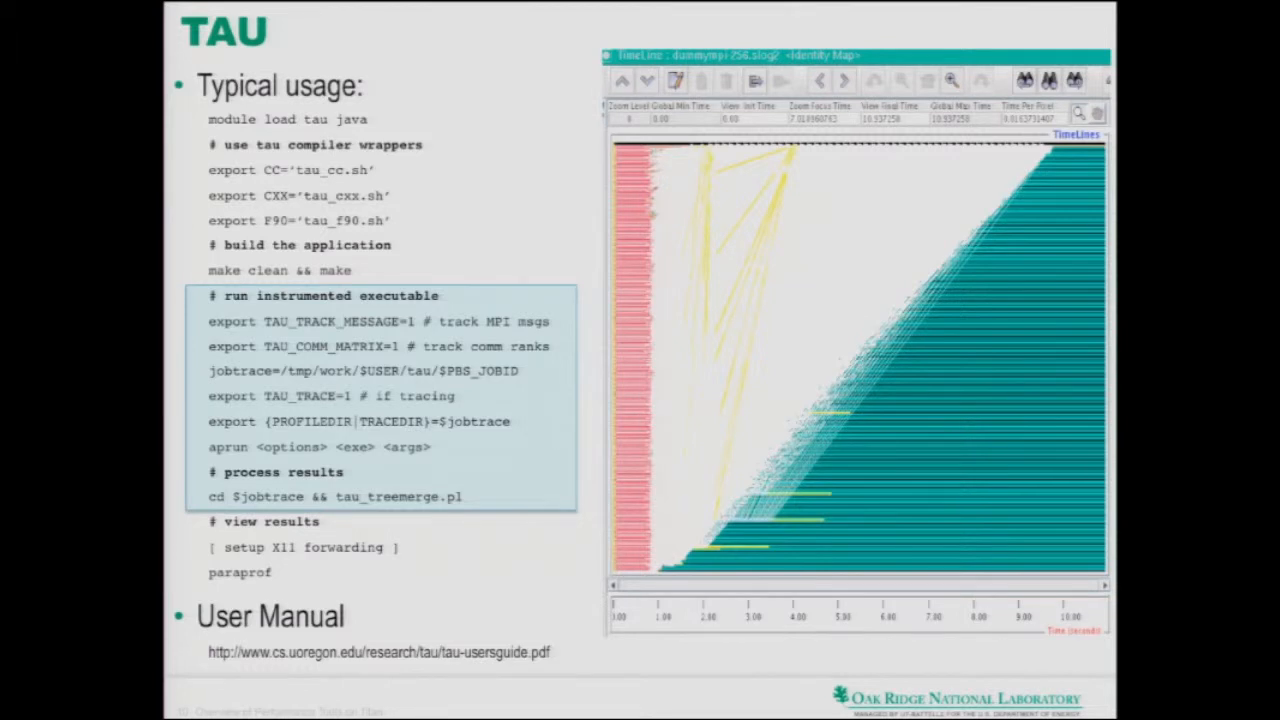
# Advance from the TAU slide through Vampirtrace + Vampir to the HPCToolkit usage slide
pyautogui.press('Right')
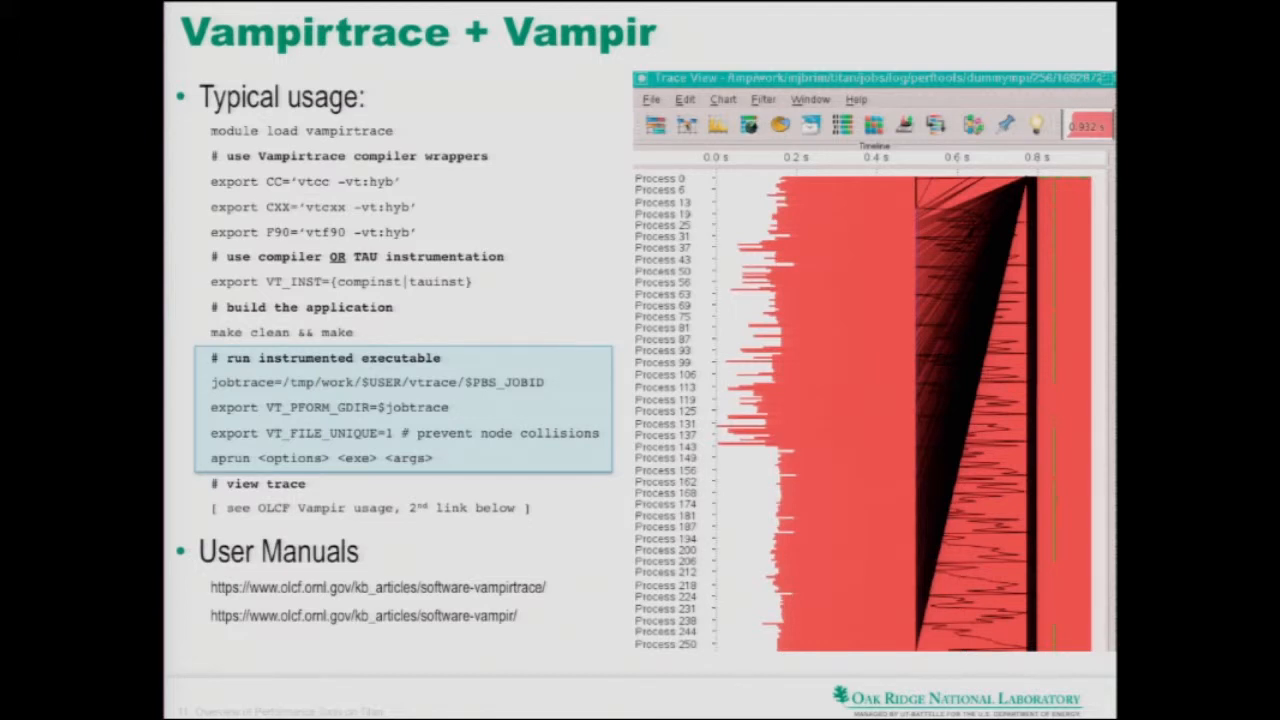
pyautogui.press('right')
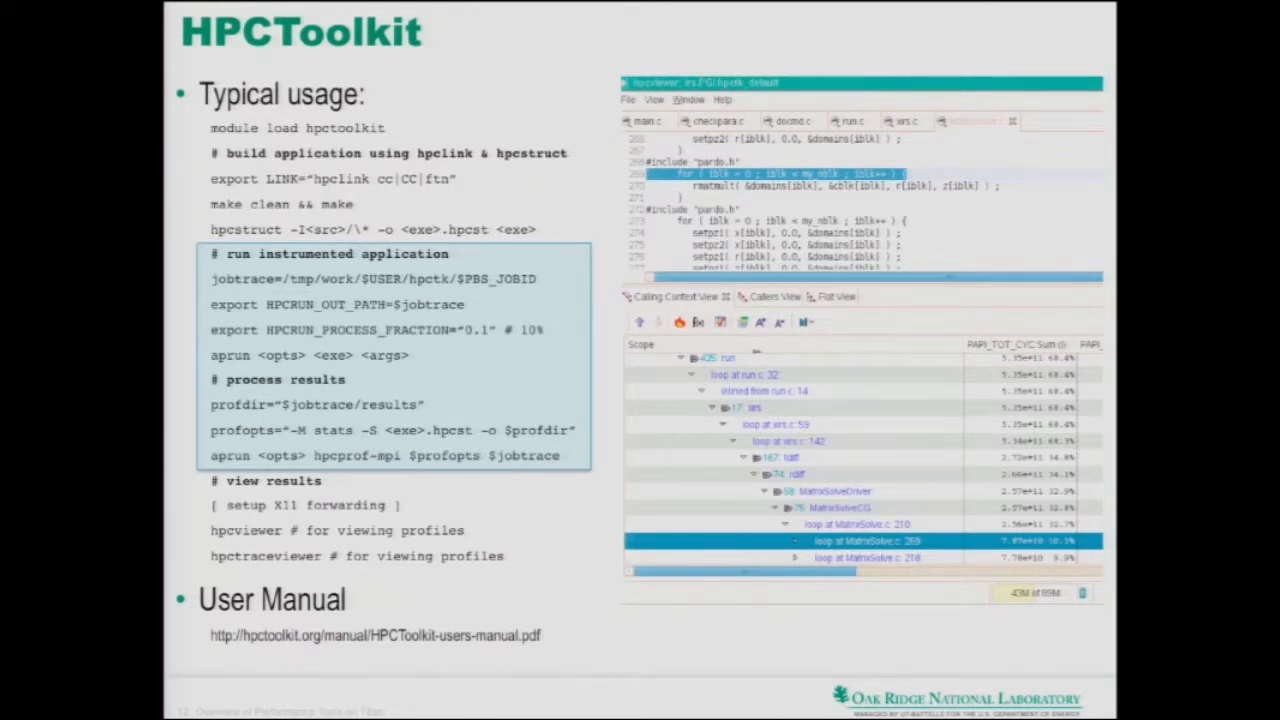
# Reach the Open|SpeedShop slide, step back to HPCToolkit once, then return to Open|SpeedShop
pyautogui.press('Right')
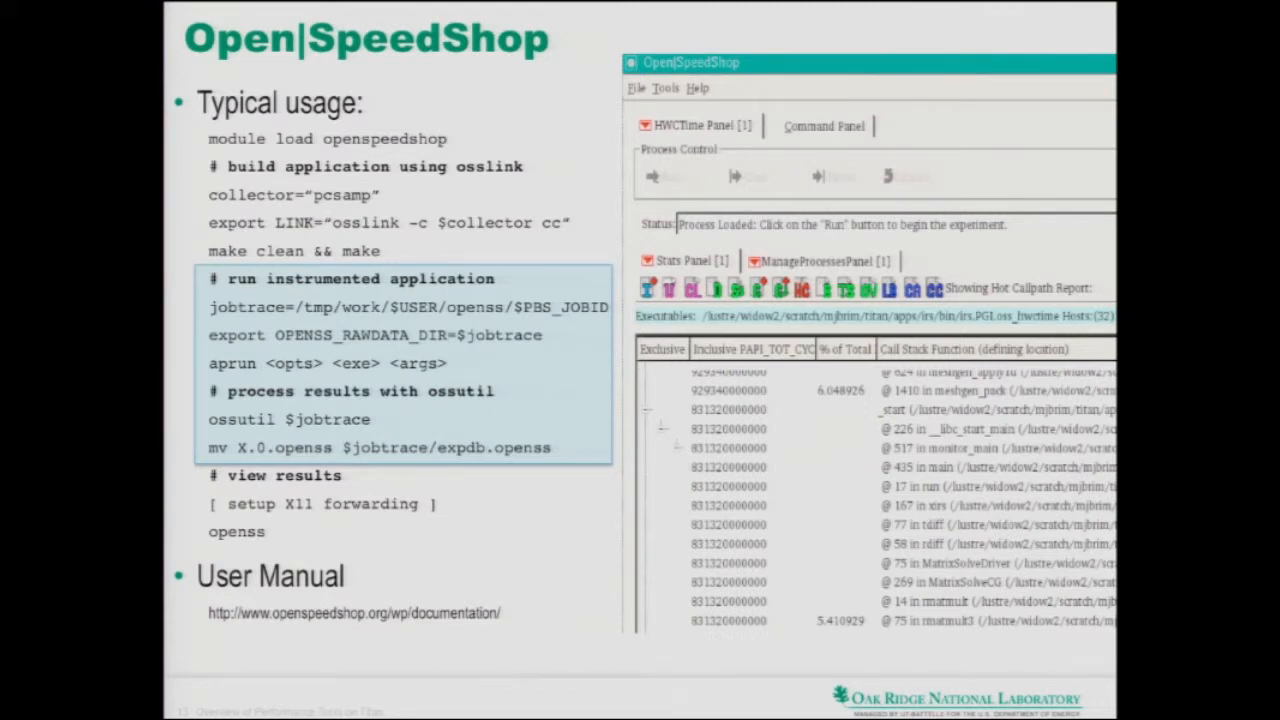
pyautogui.press('Right')
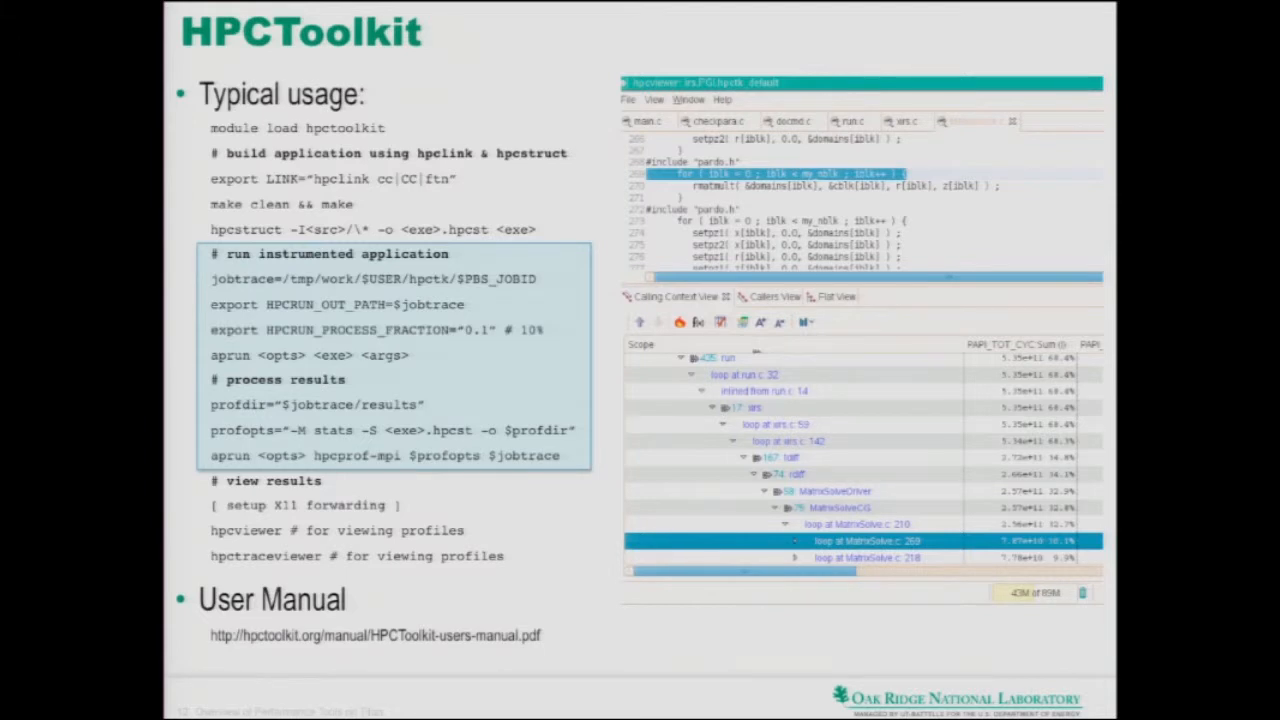
pyautogui.press('Right')
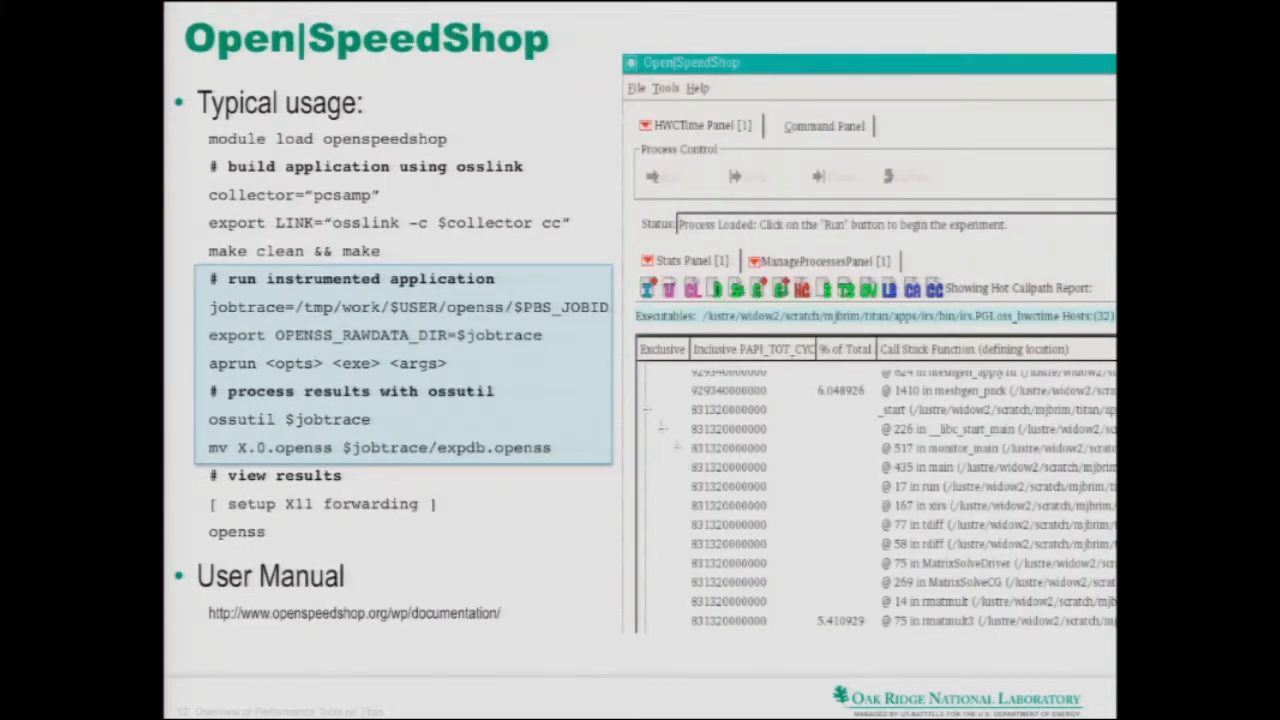